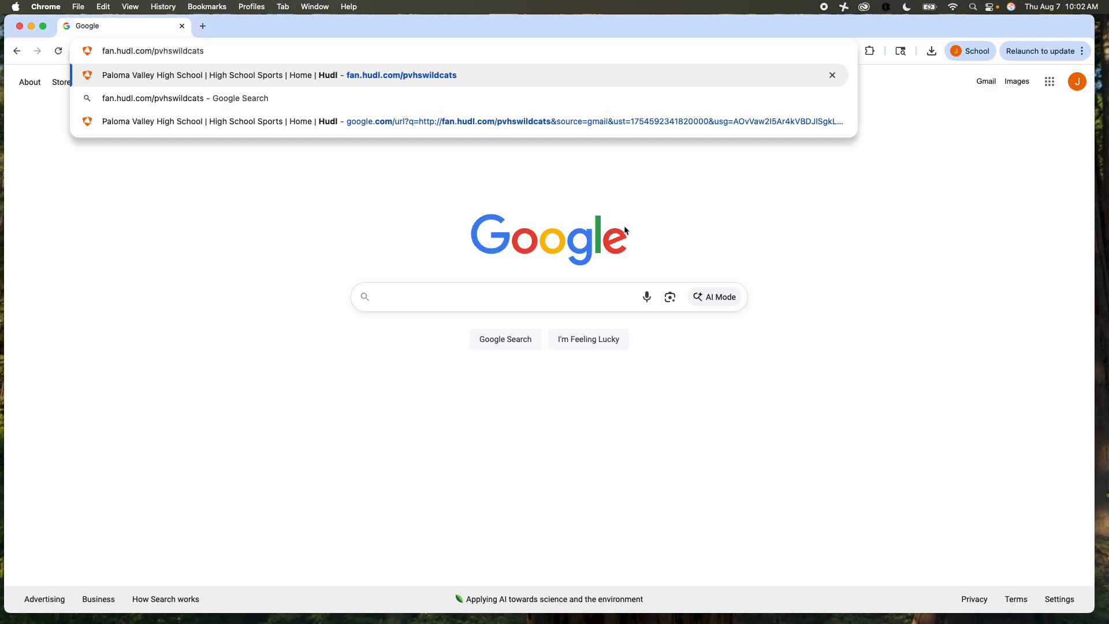
mouse_move(493, 241)
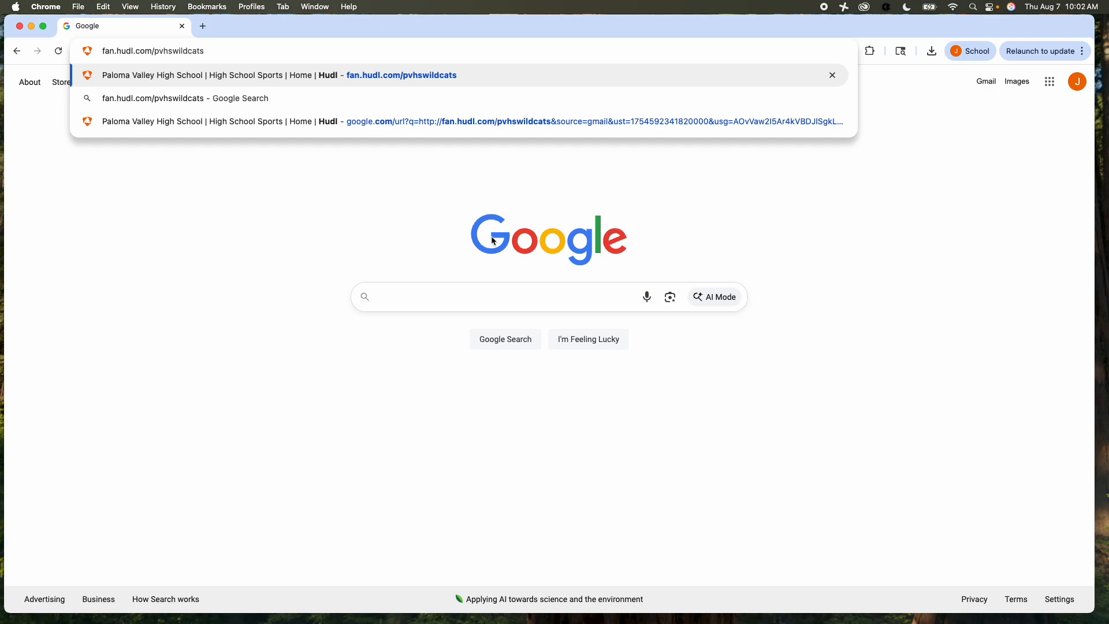
mouse_move(279, 76)
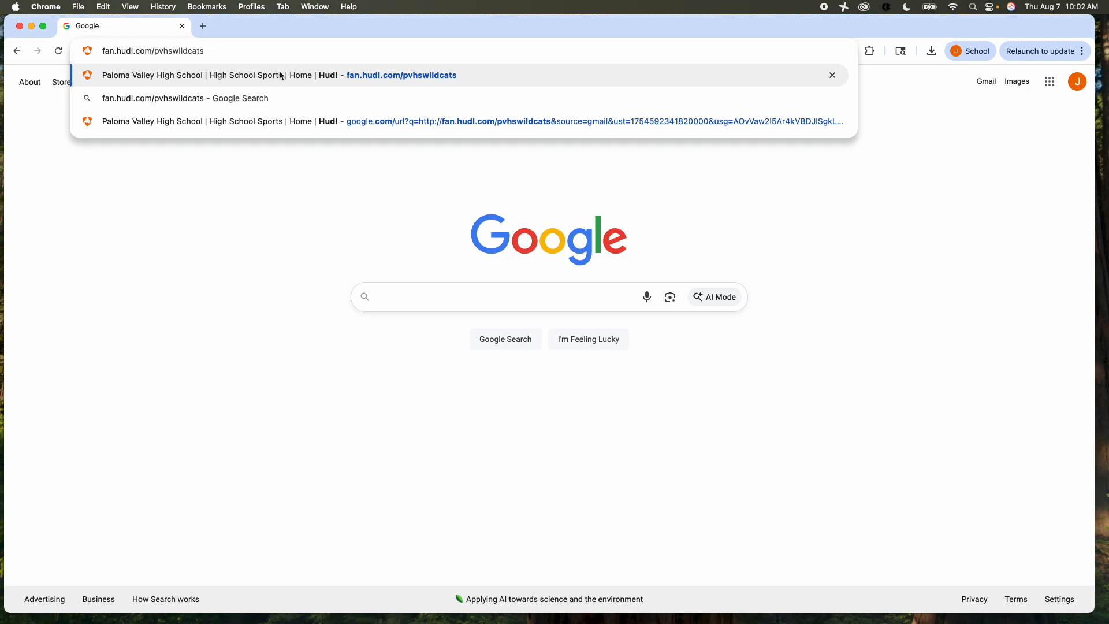
mouse_move(210, 51)
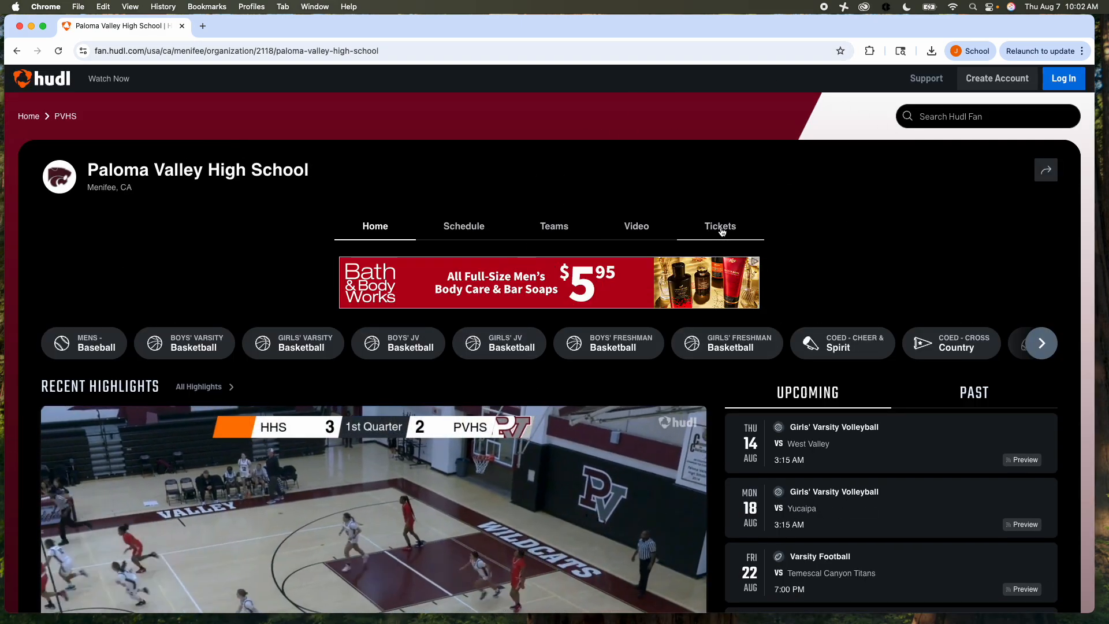
View Paloma Valley's Tickets listings with the Fall Season Pass and single games, then move to Video.
click(720, 226)
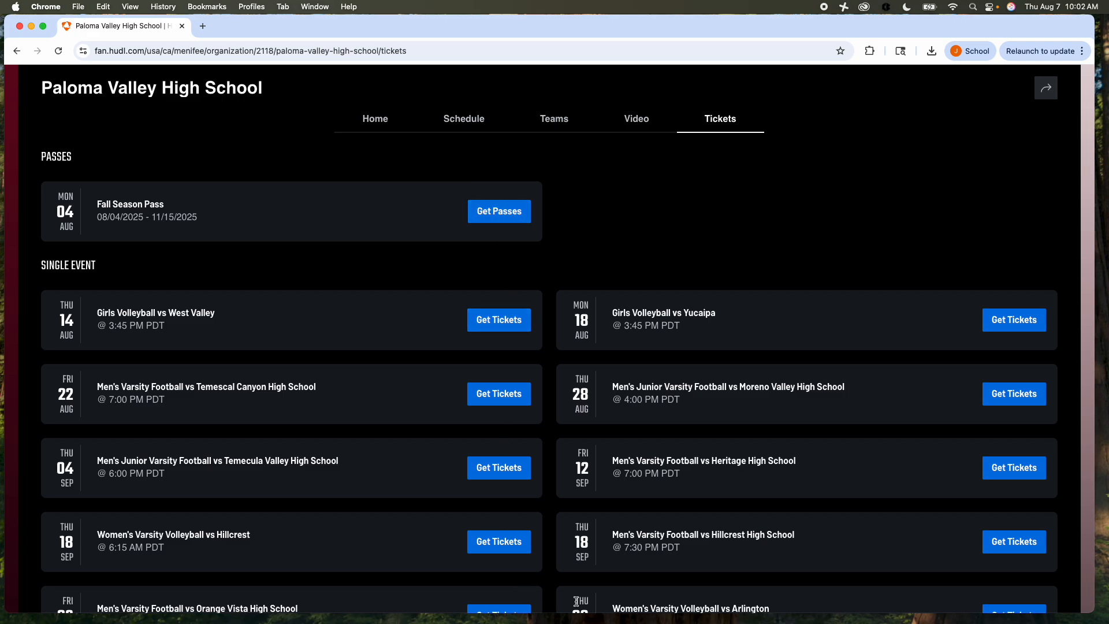
mouse_move(317, 311)
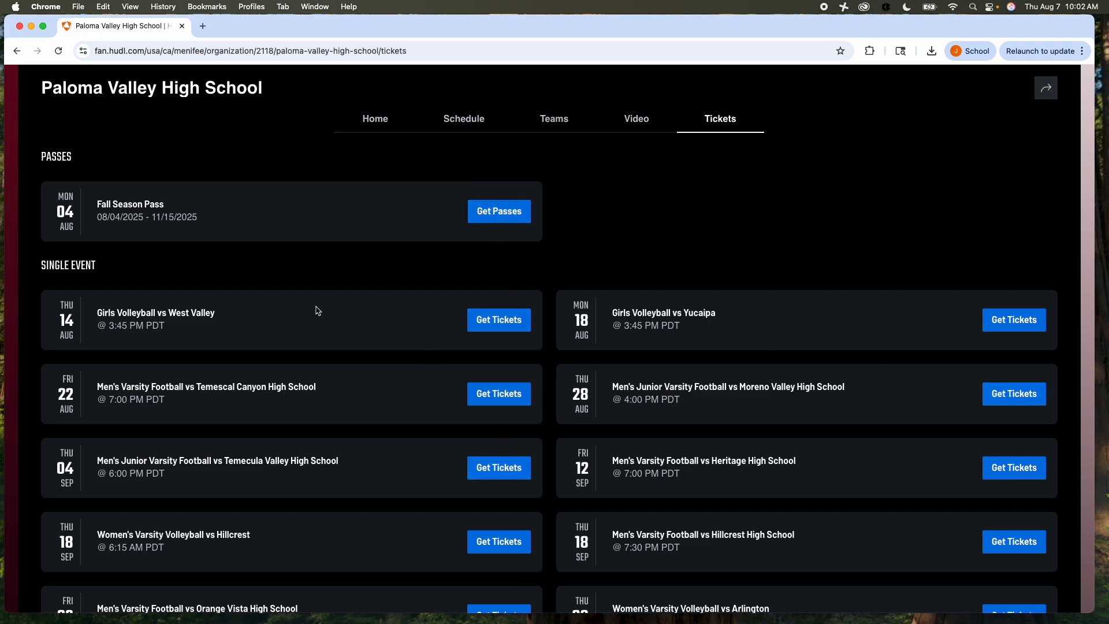
mouse_move(376, 415)
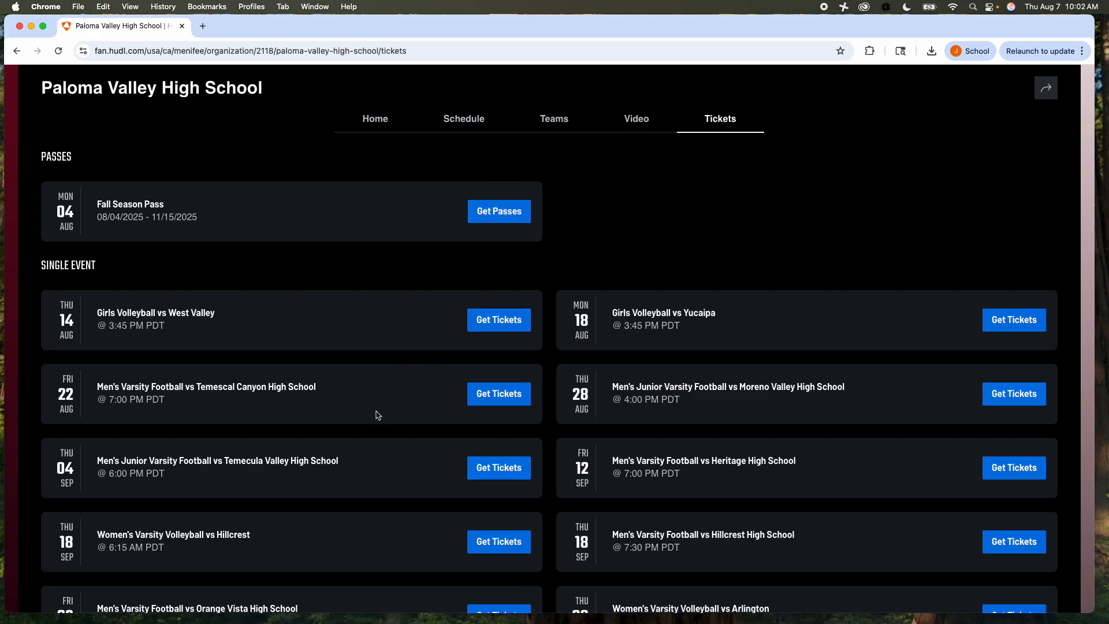
mouse_move(598, 180)
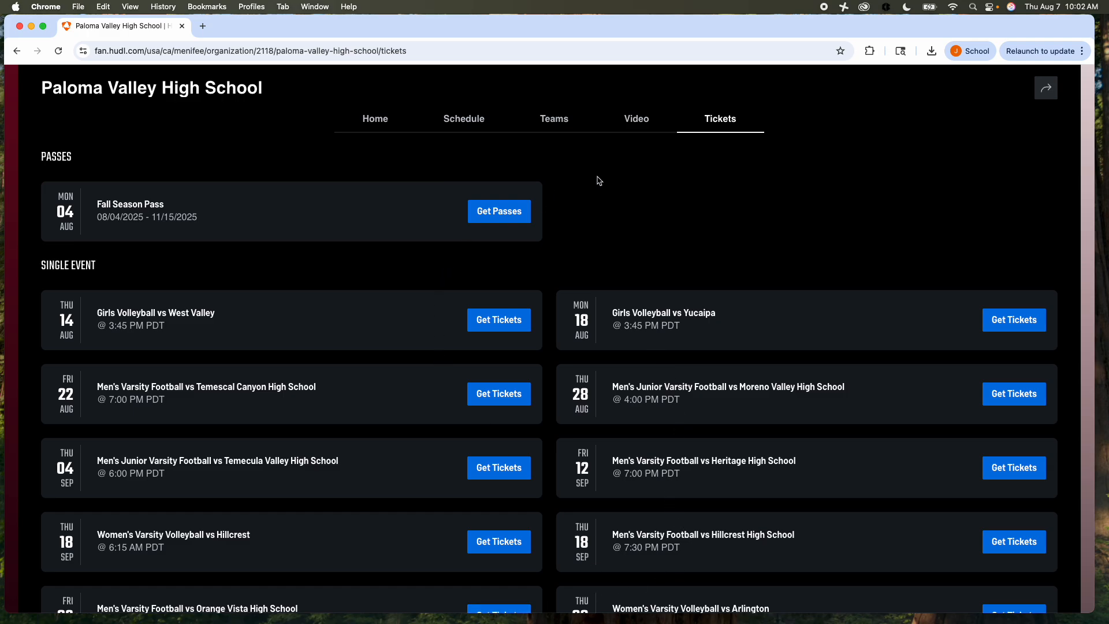
click(636, 119)
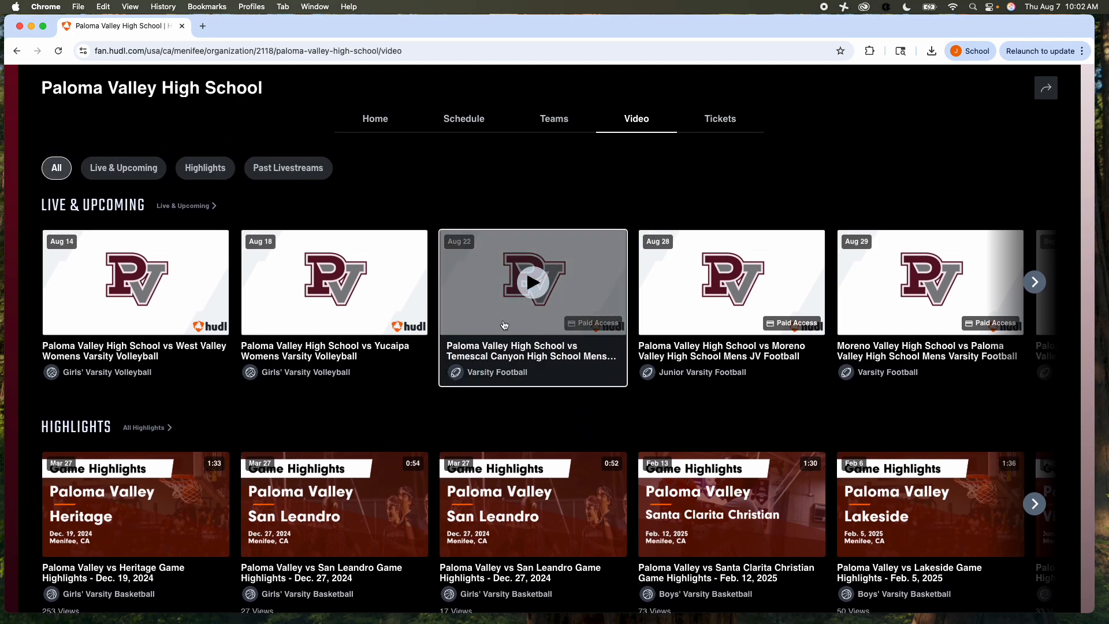
Open the Aug 22 Paloma Valley vs Temescal Canyon varsity football livestream page.
click(533, 281)
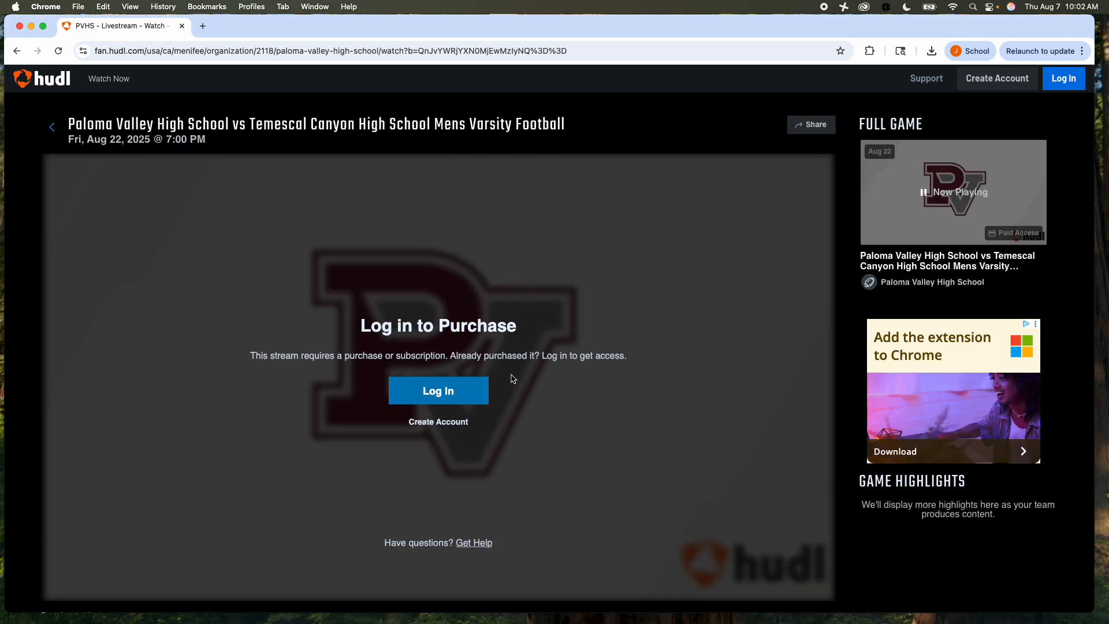
mouse_move(525, 400)
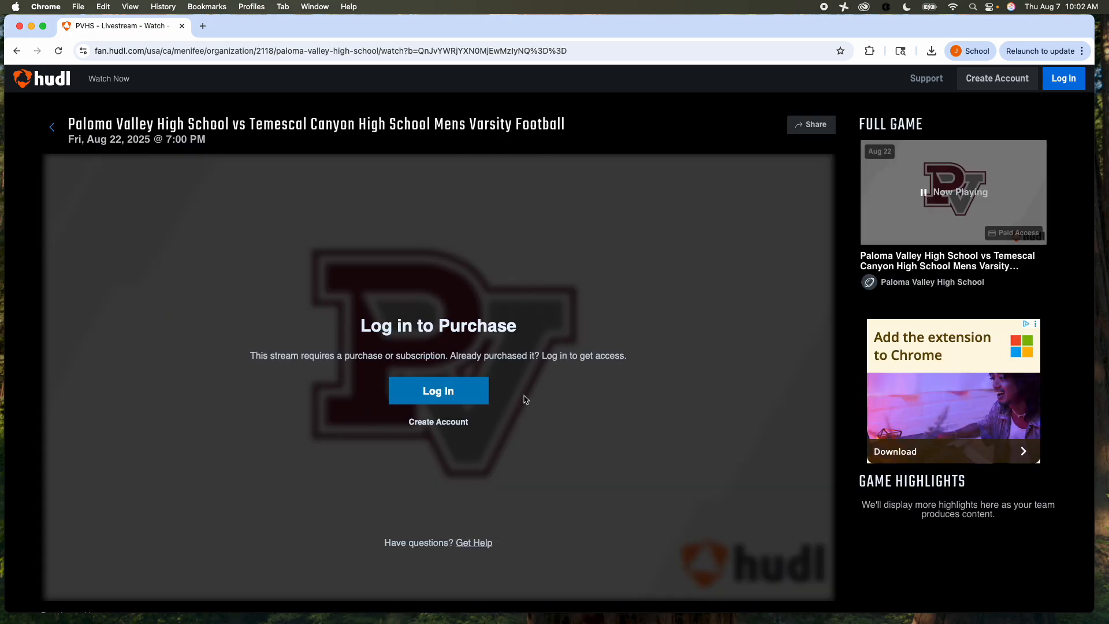
mouse_move(607, 330)
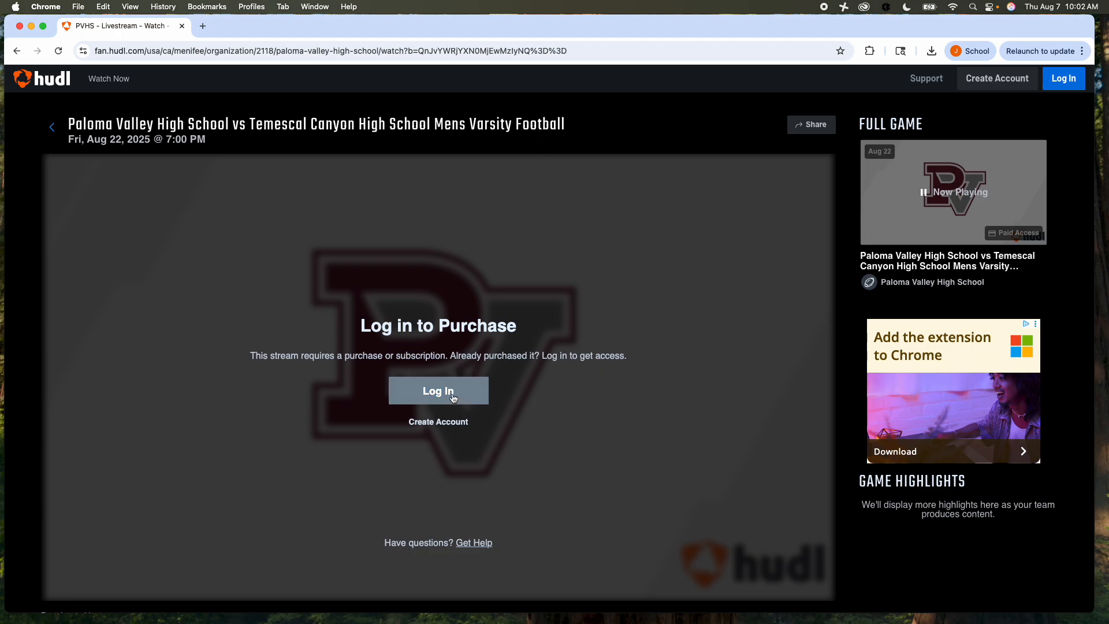
mouse_move(505, 283)
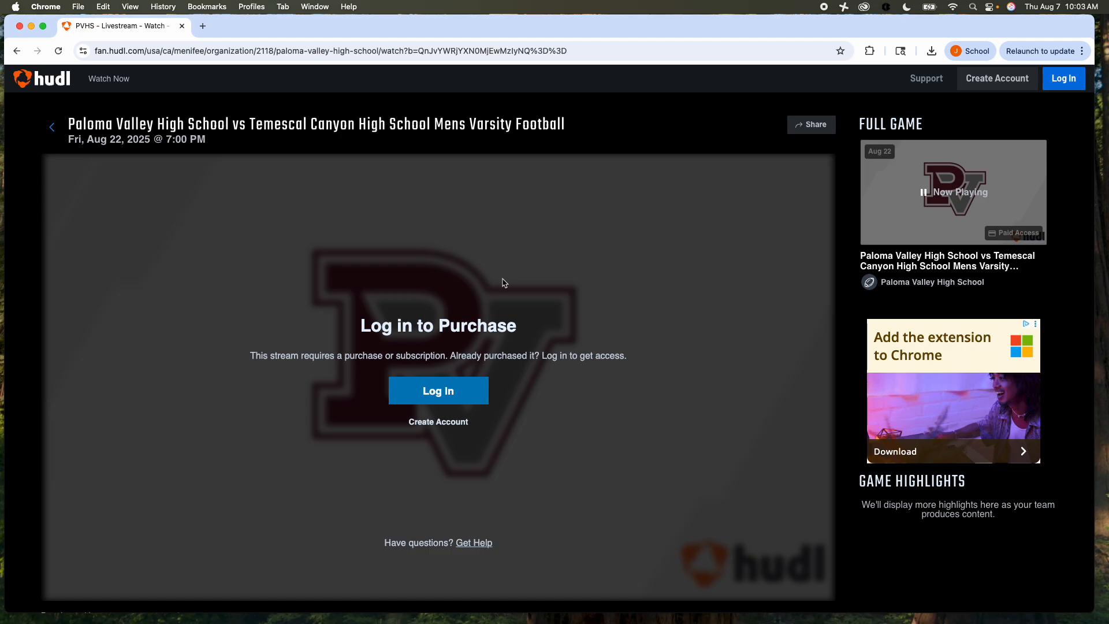
mouse_move(607, 418)
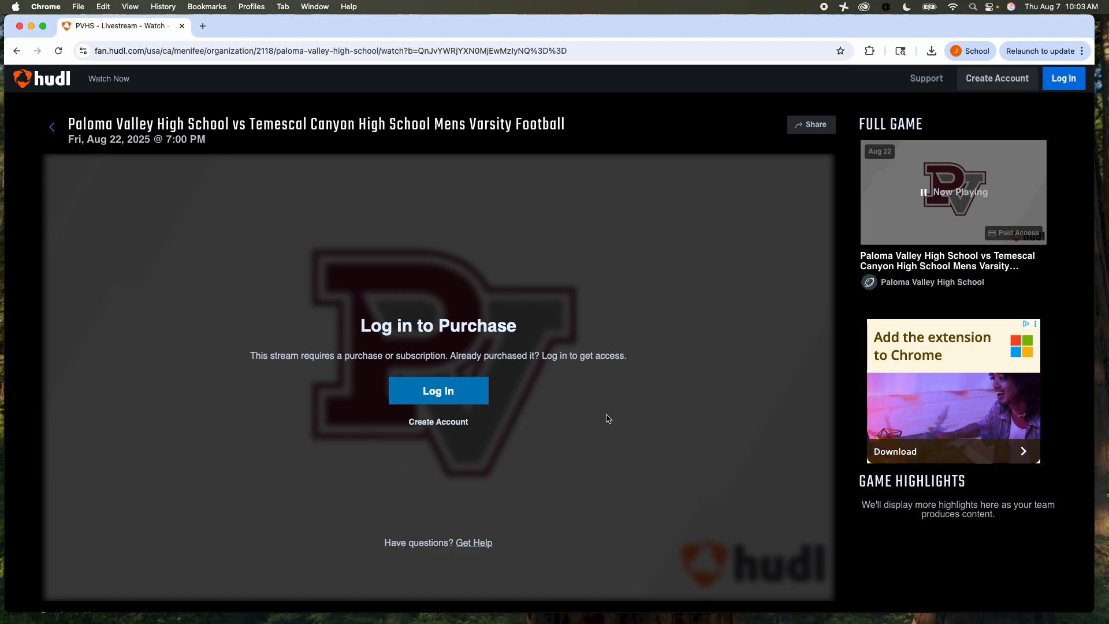
mouse_move(590, 359)
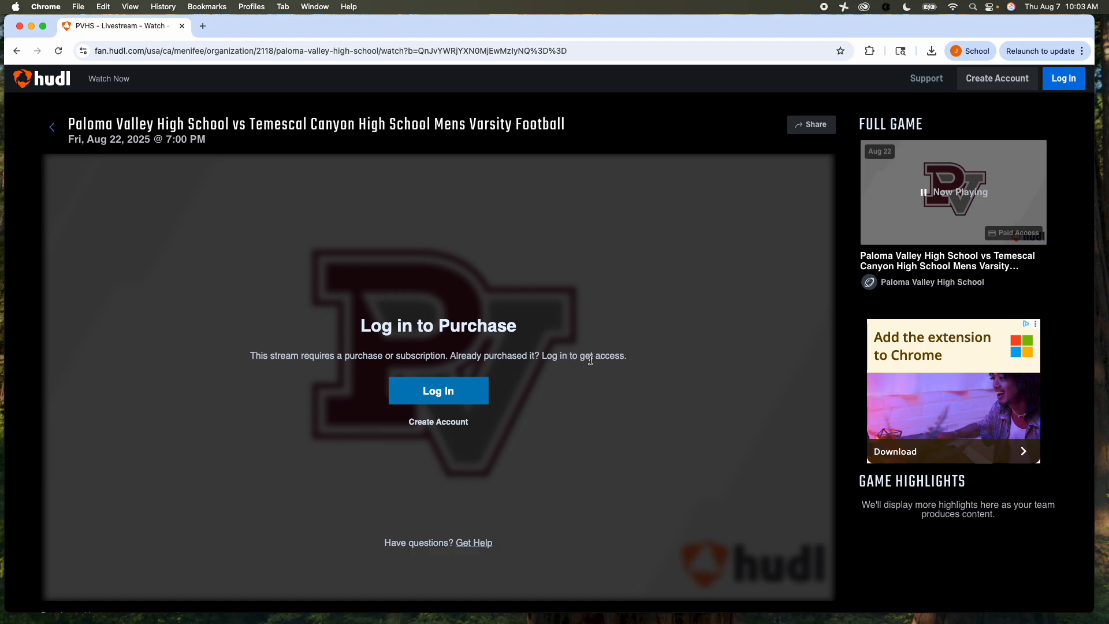
mouse_move(545, 417)
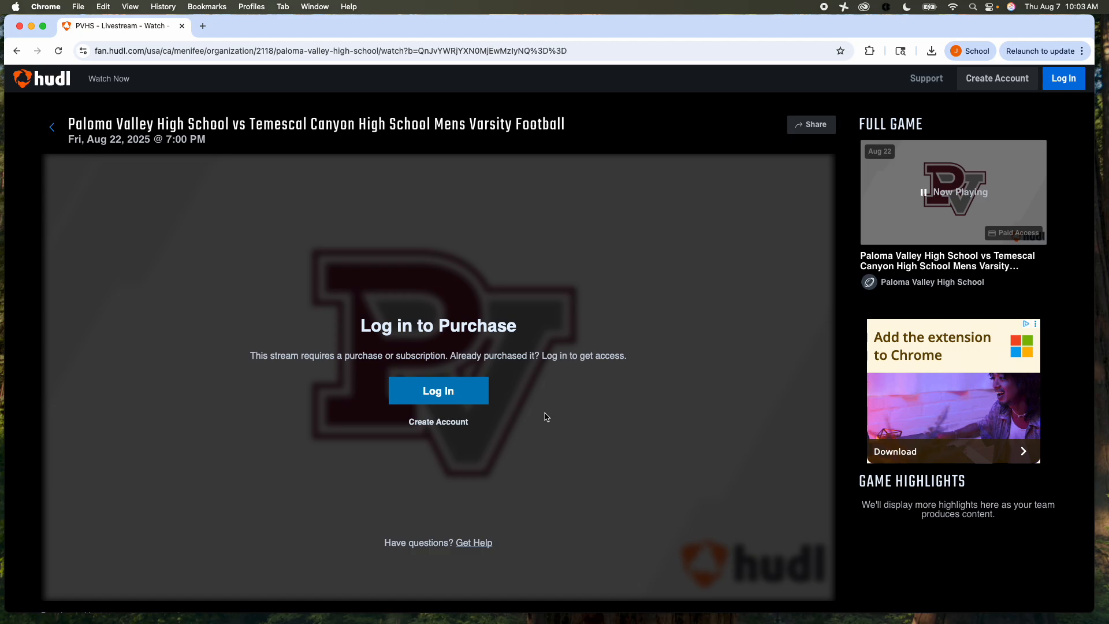
mouse_move(537, 422)
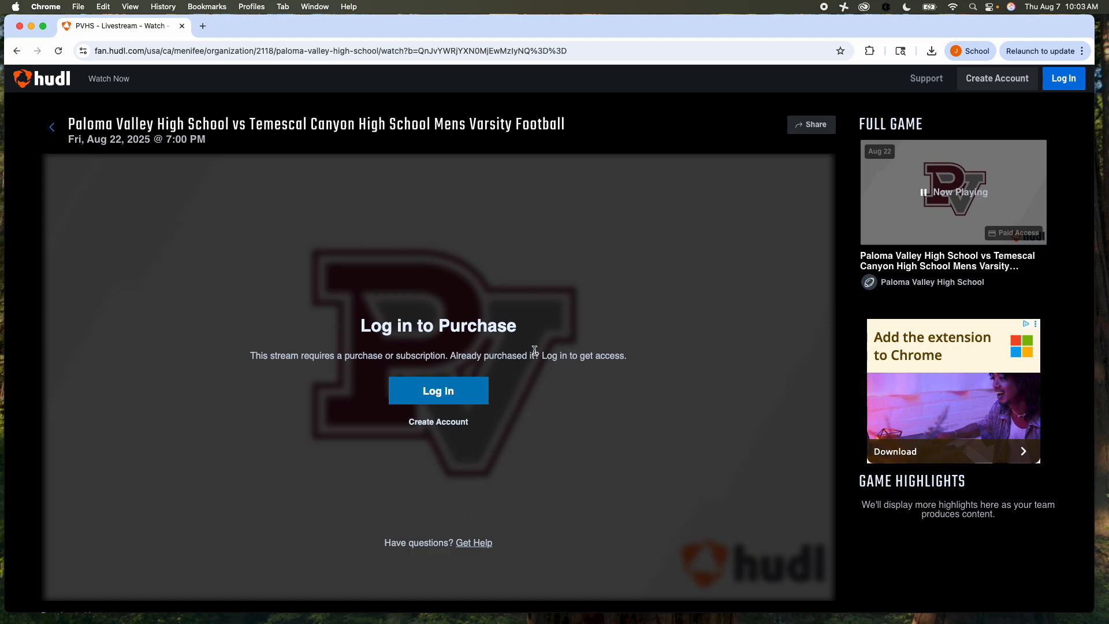
mouse_move(435, 444)
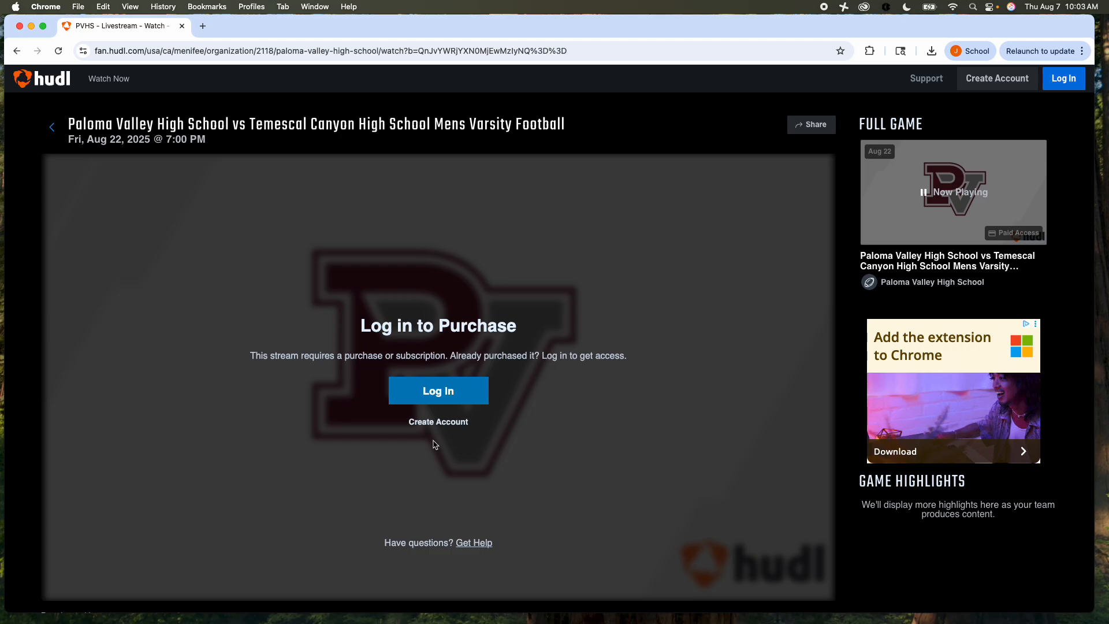